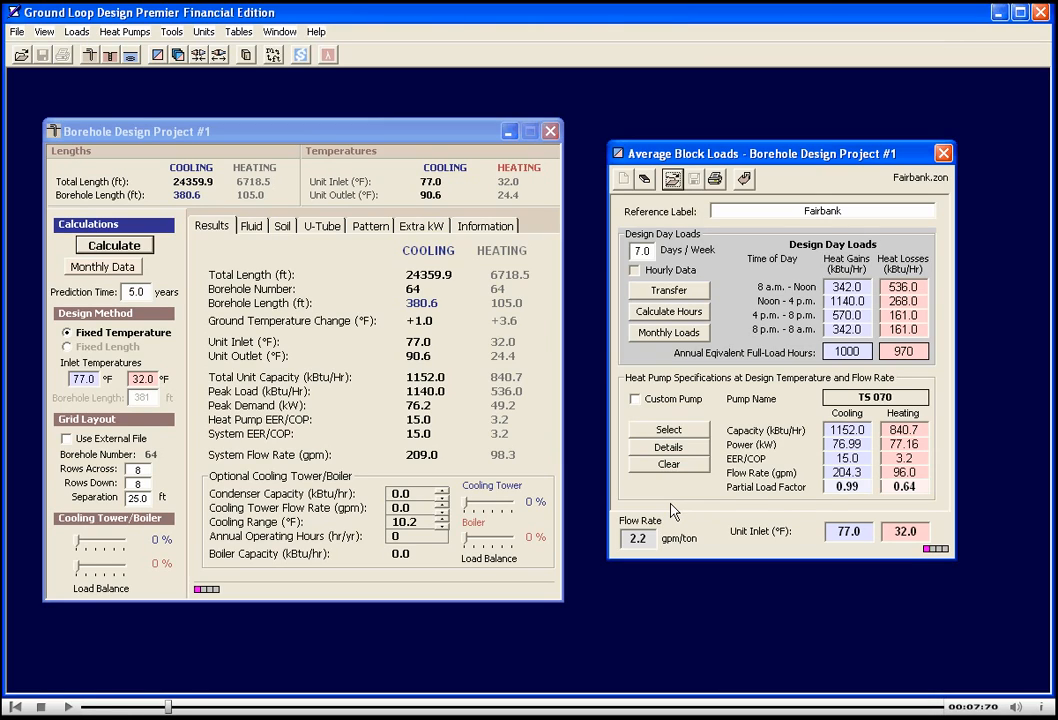
pyautogui.moveTo(800, 328)
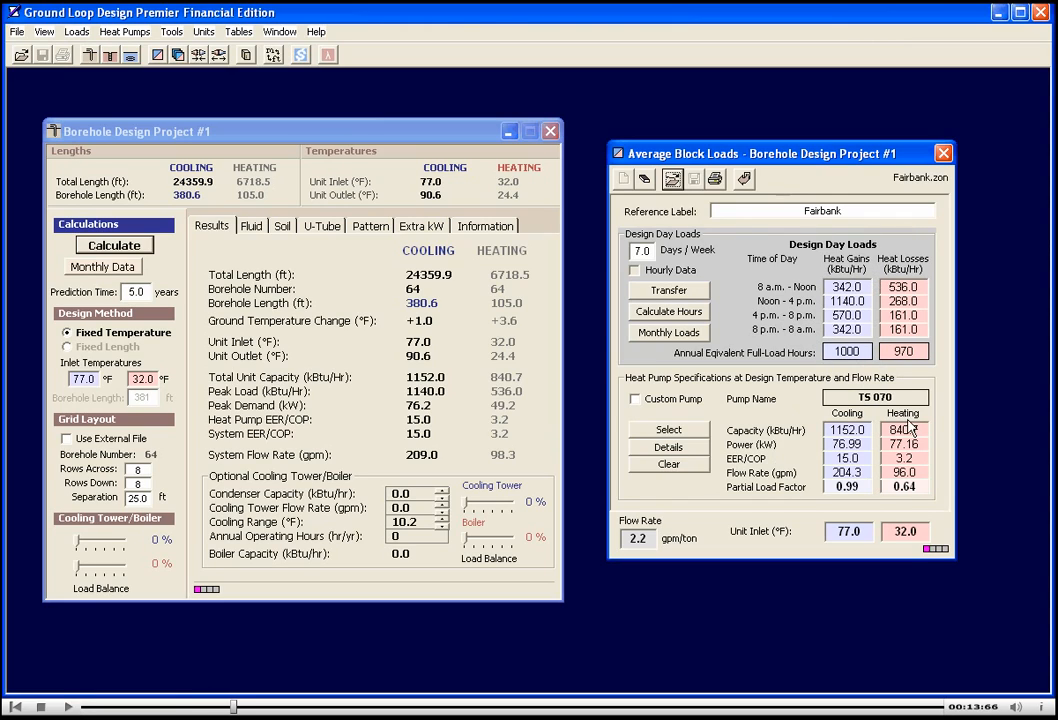
pyautogui.moveTo(200, 273)
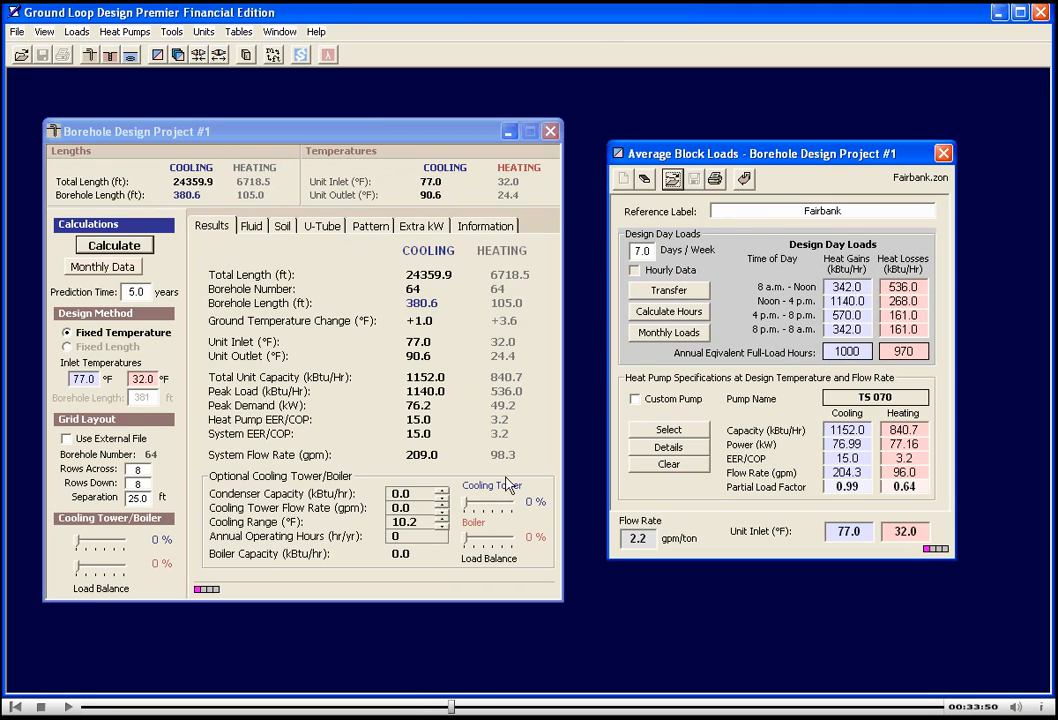
pyautogui.moveTo(467, 510)
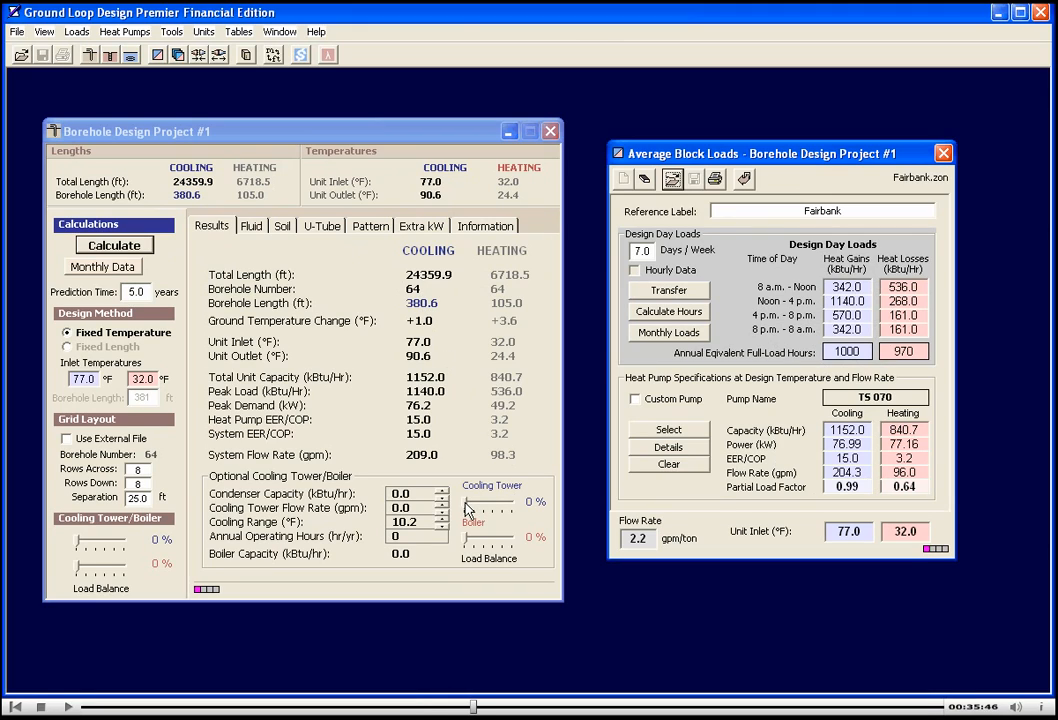
# Step: Set the cooling tower slider to 35%, giving 399 kBtu/hr condenser capacity
pyautogui.moveTo(456, 502); pyautogui.dragTo(490, 502)
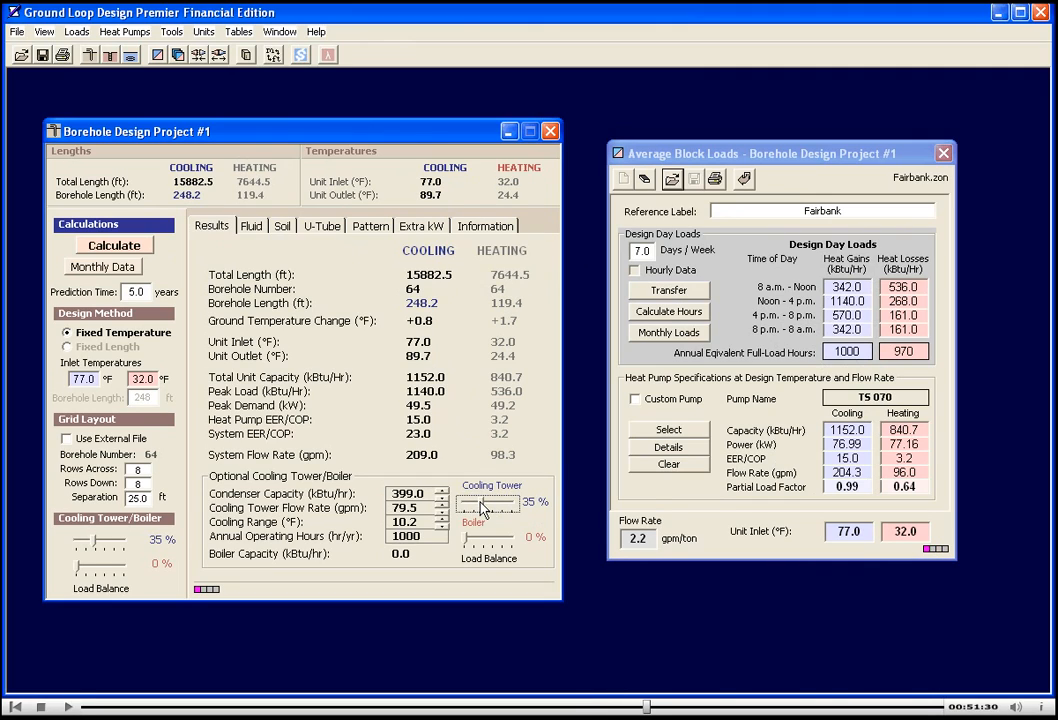
pyautogui.moveTo(508, 518)
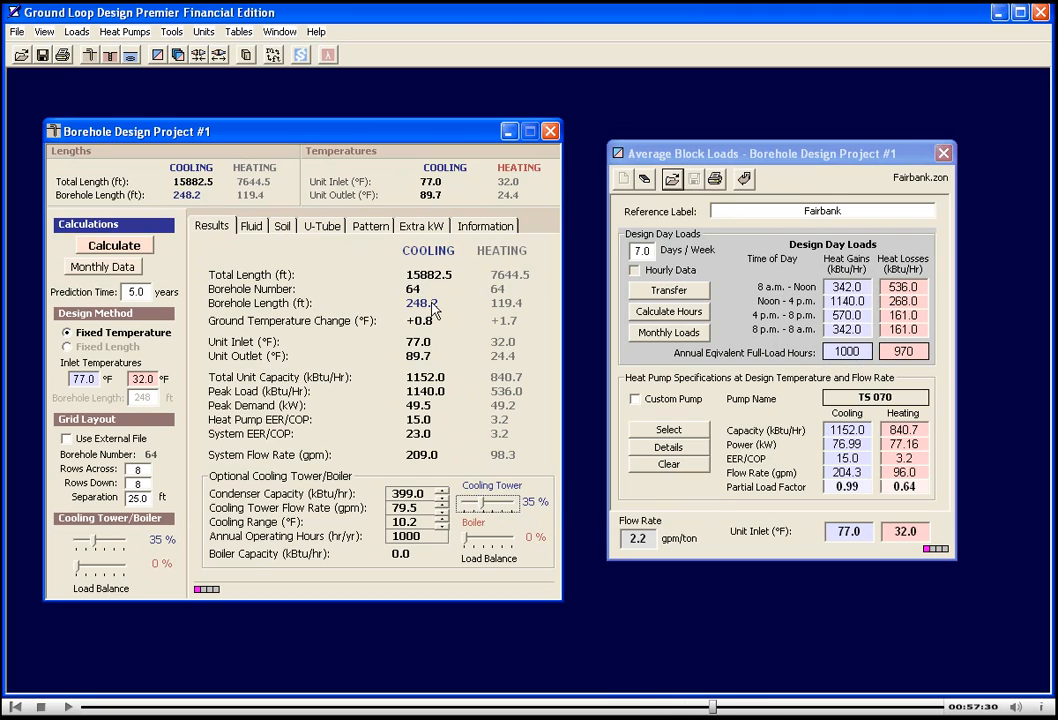
pyautogui.moveTo(388, 323)
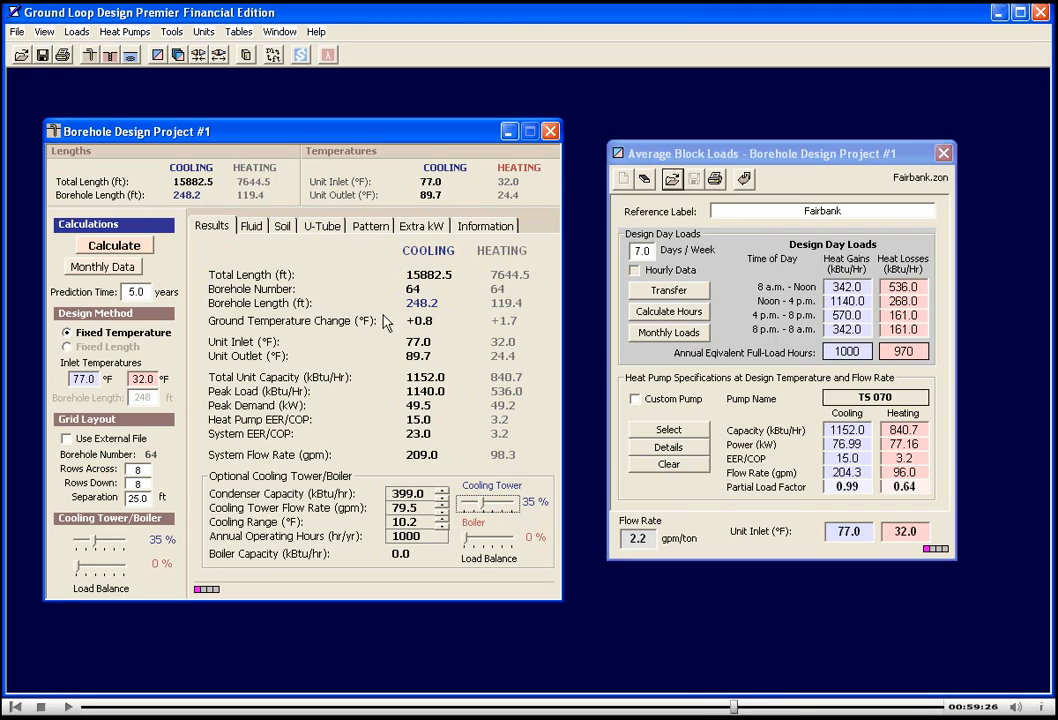
pyautogui.moveTo(479, 430)
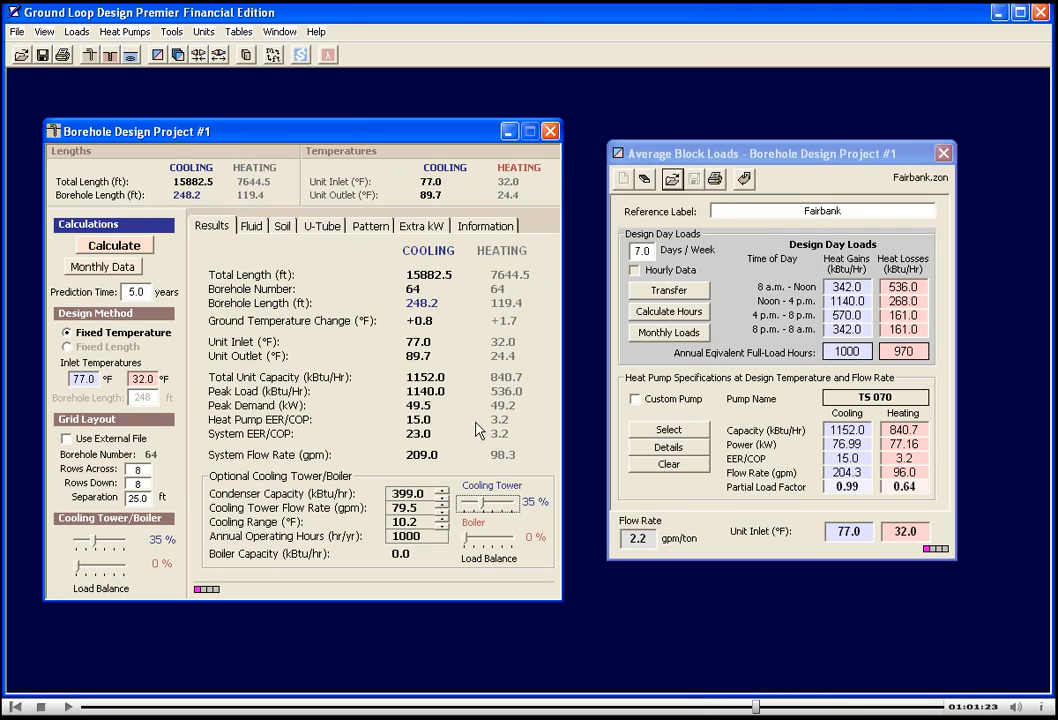
pyautogui.moveTo(522, 498)
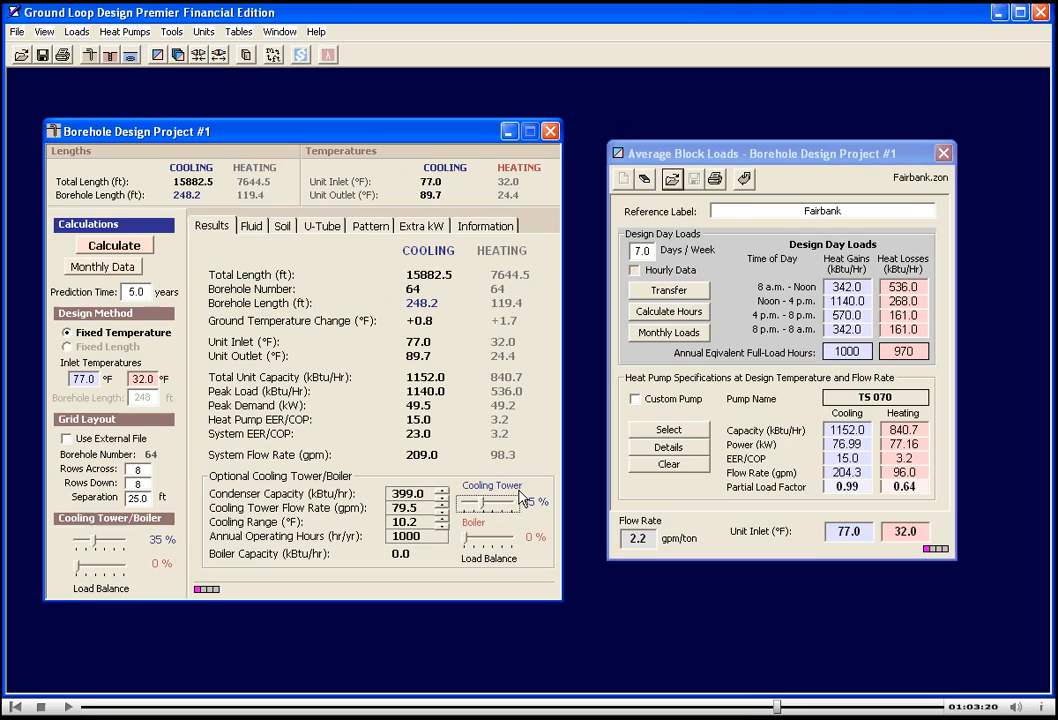